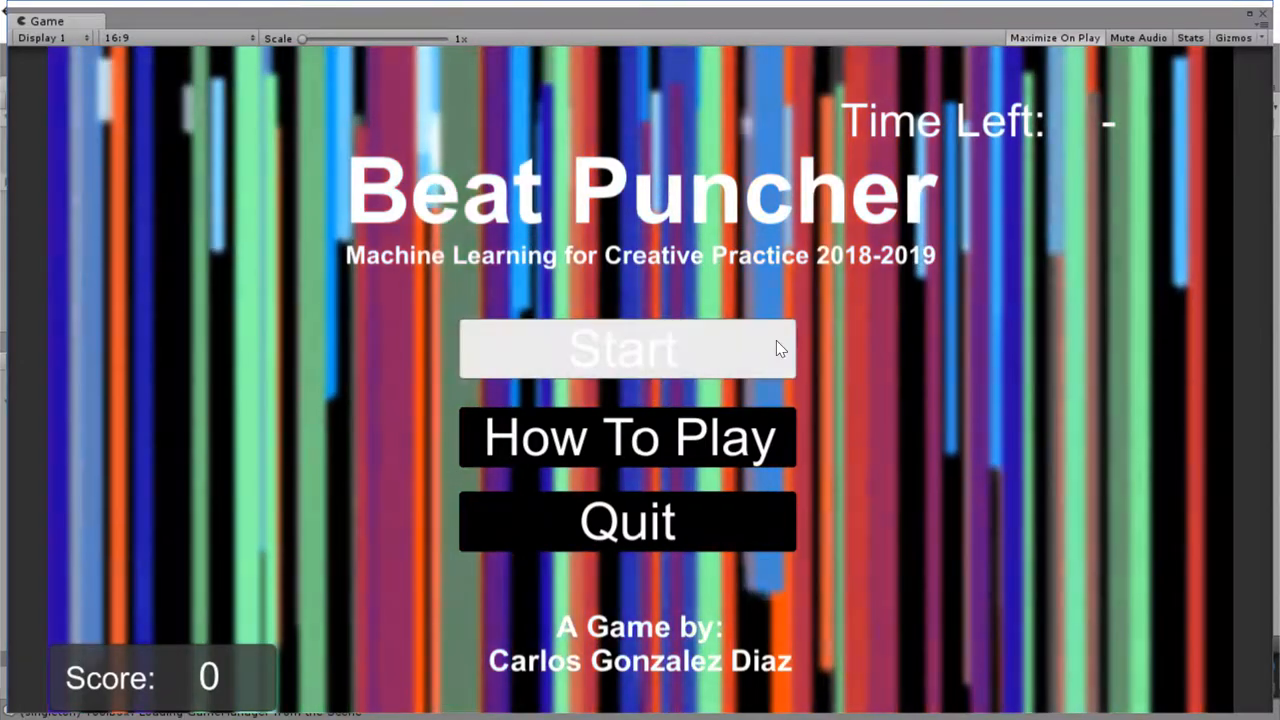
Step: Start playing the Beat Puncher demo in the Game view
left_click(628, 348)
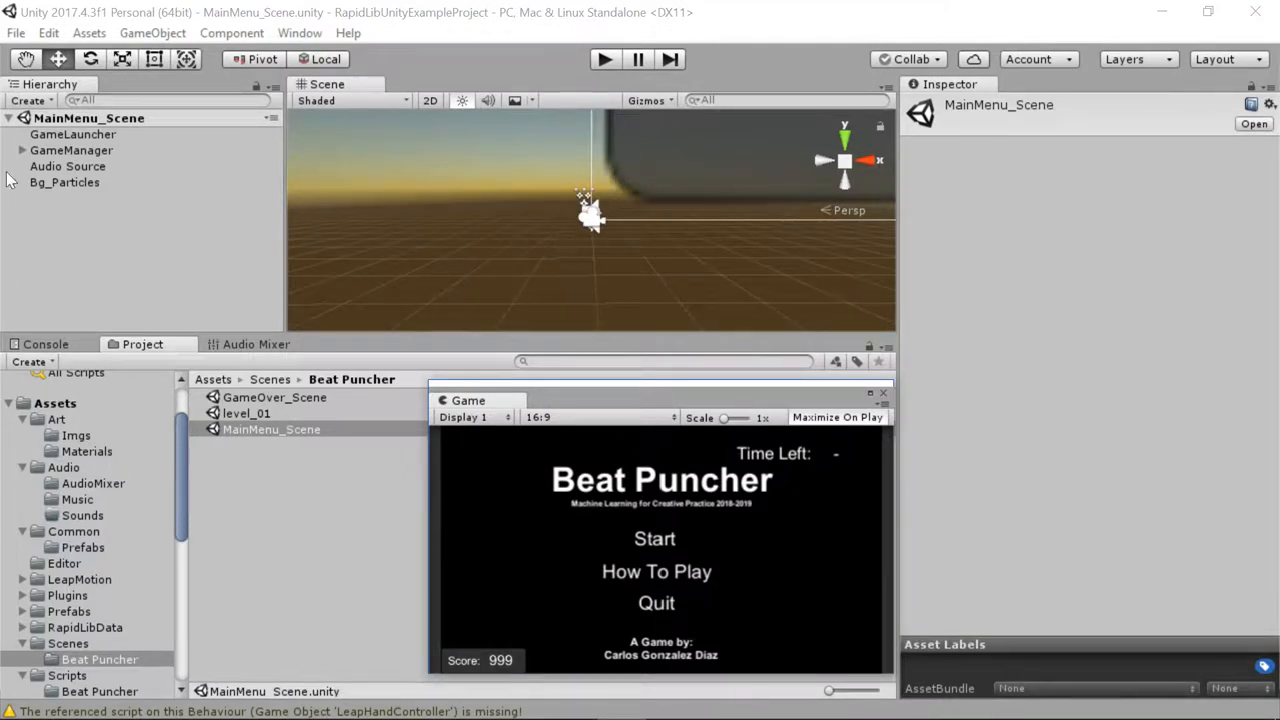
Step: Expand GameManager and inspect its Levels and Audio controller settings
left_click(72, 150)
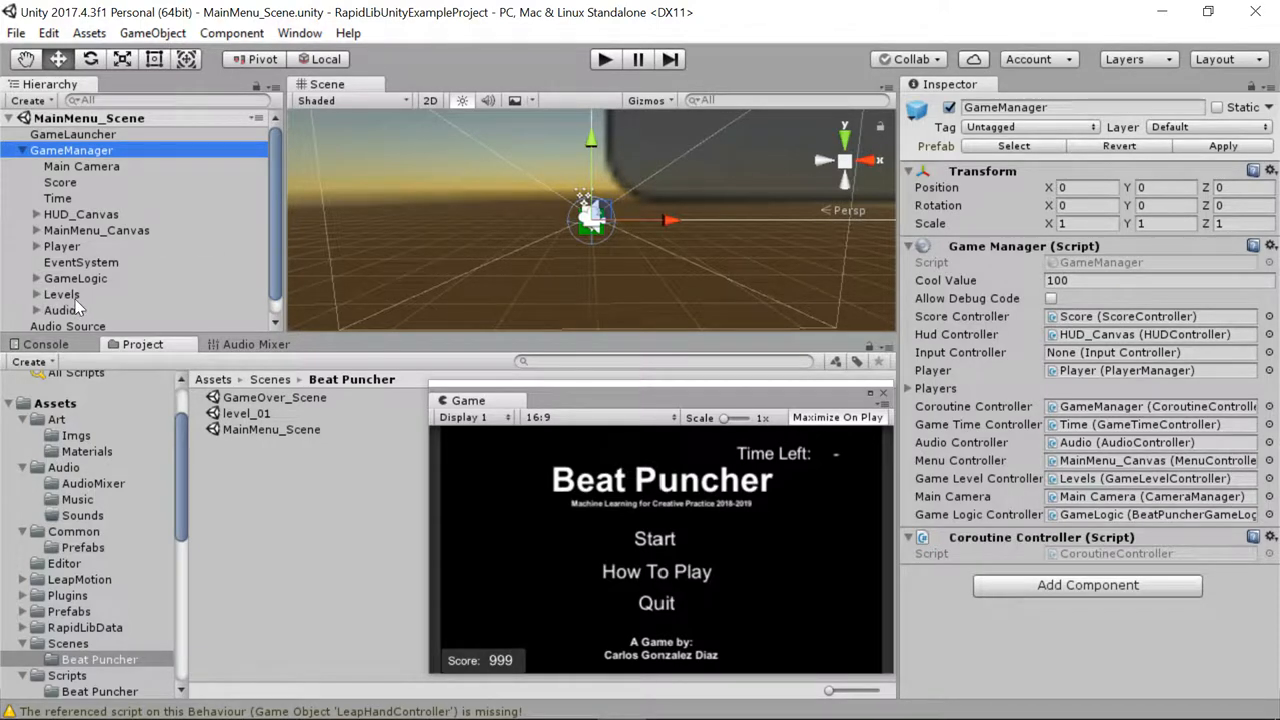
left_click(60, 294)
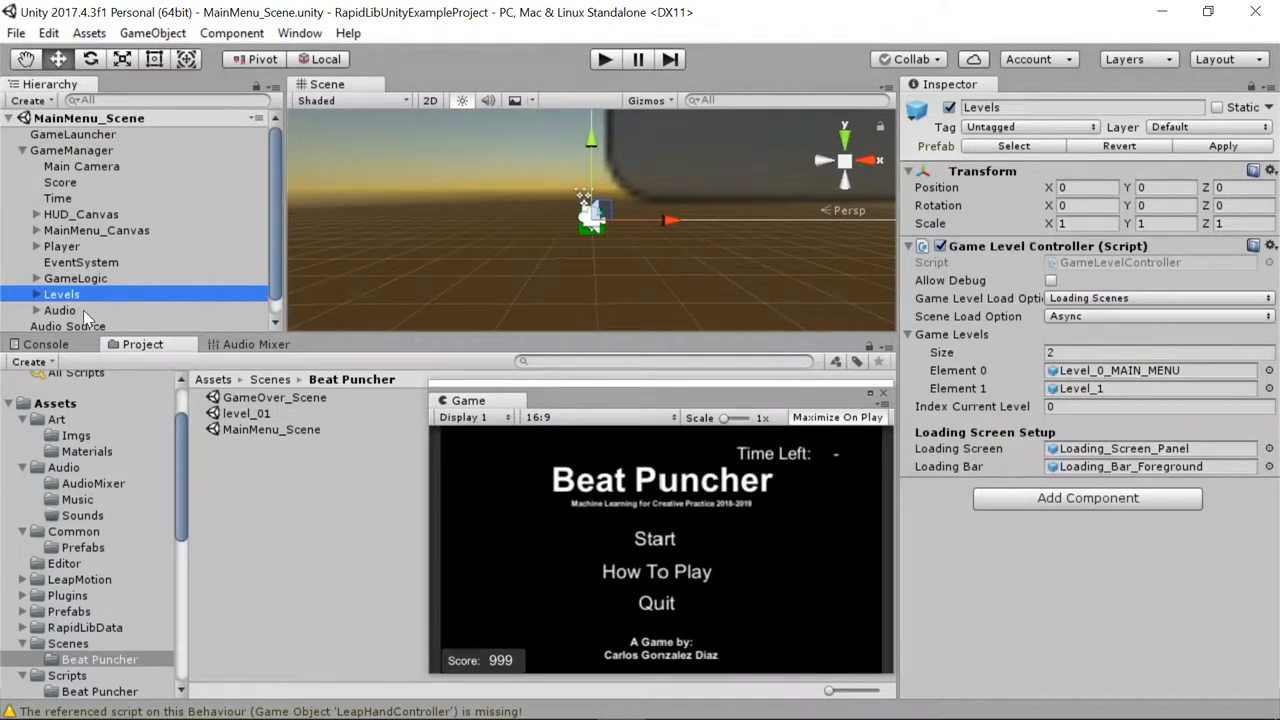
left_click(60, 310)
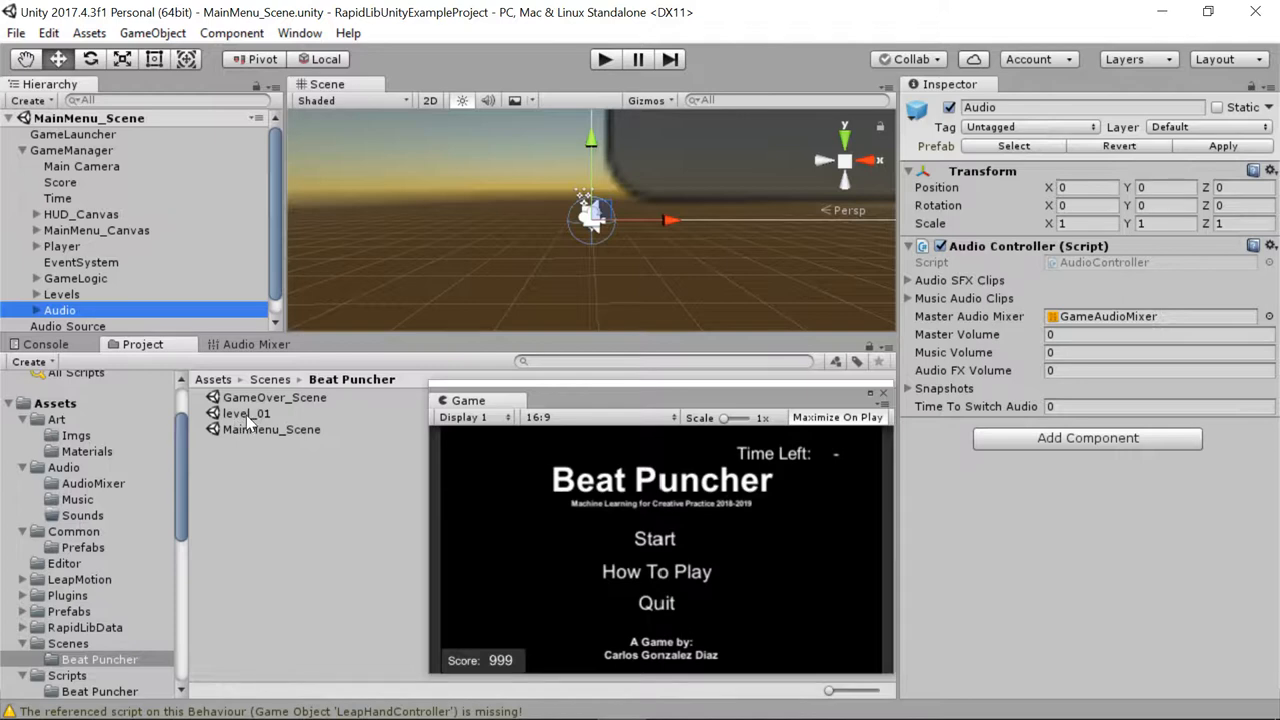
mouse_move(240, 538)
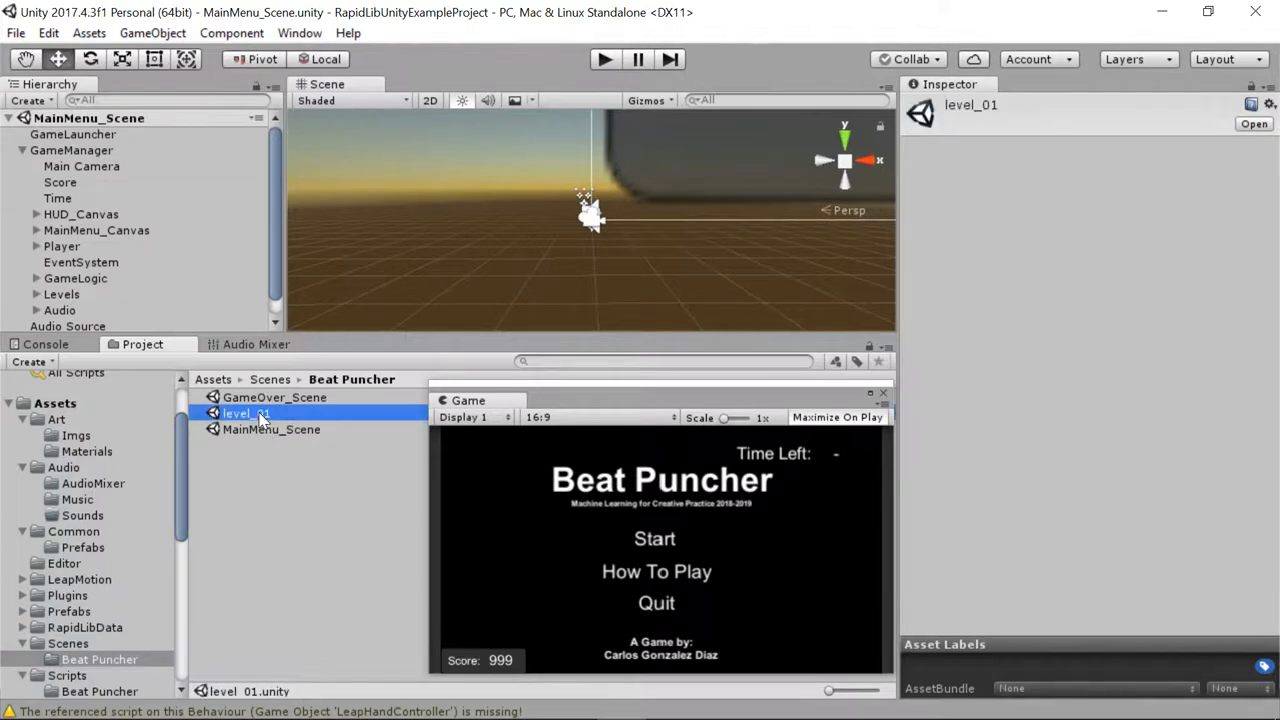
Step: Load level_01 and inspect the left- and right-hand classifiers under IML_Components
double_click(244, 412)
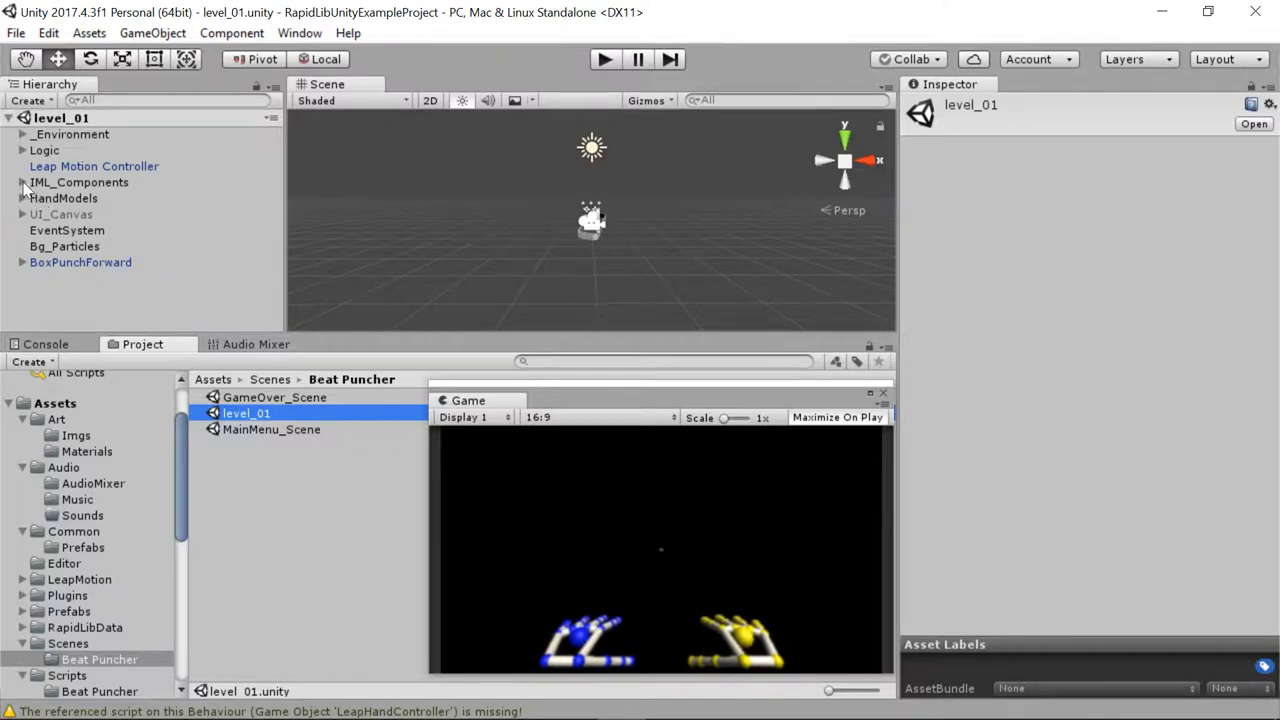
left_click(22, 182)
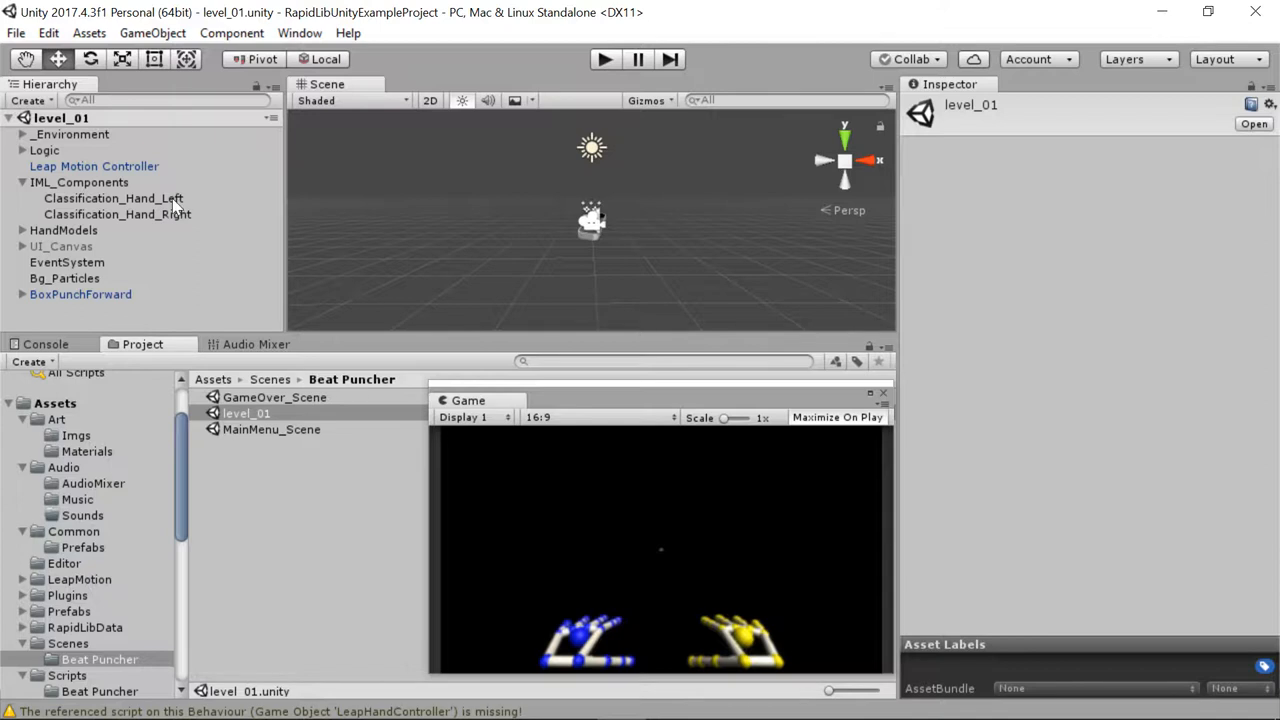
left_click(112, 198)
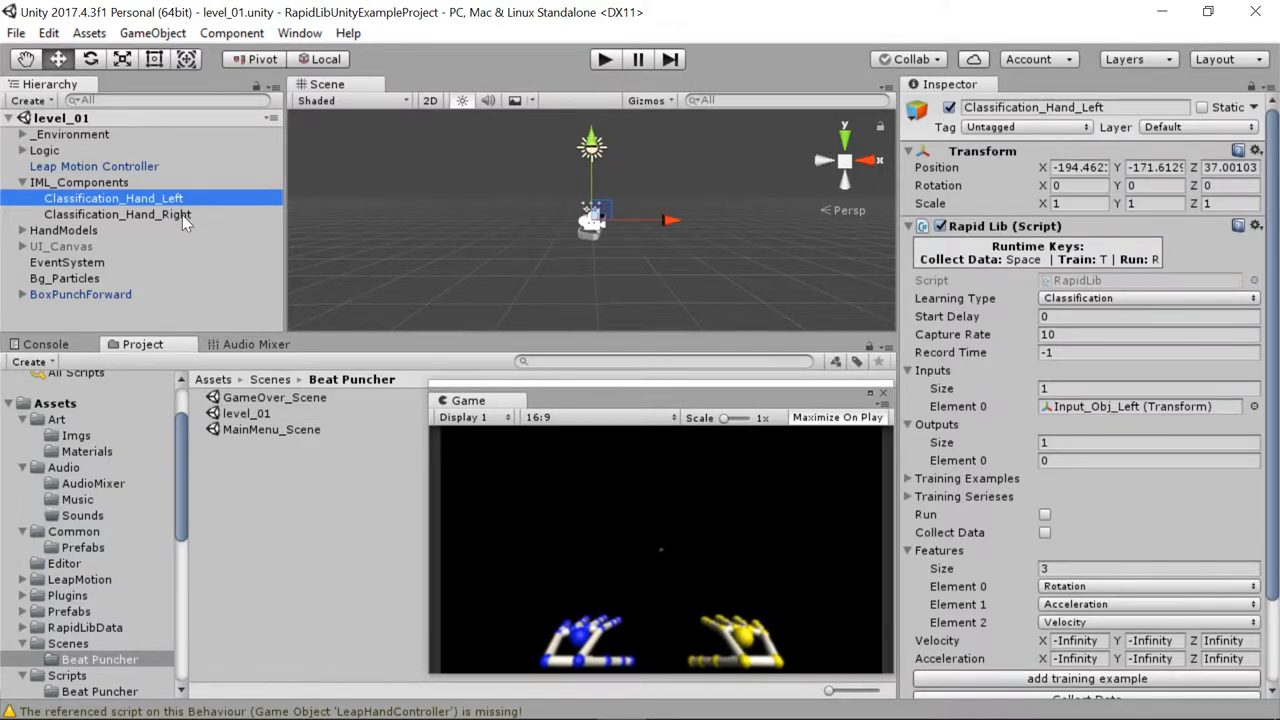
left_click(116, 214)
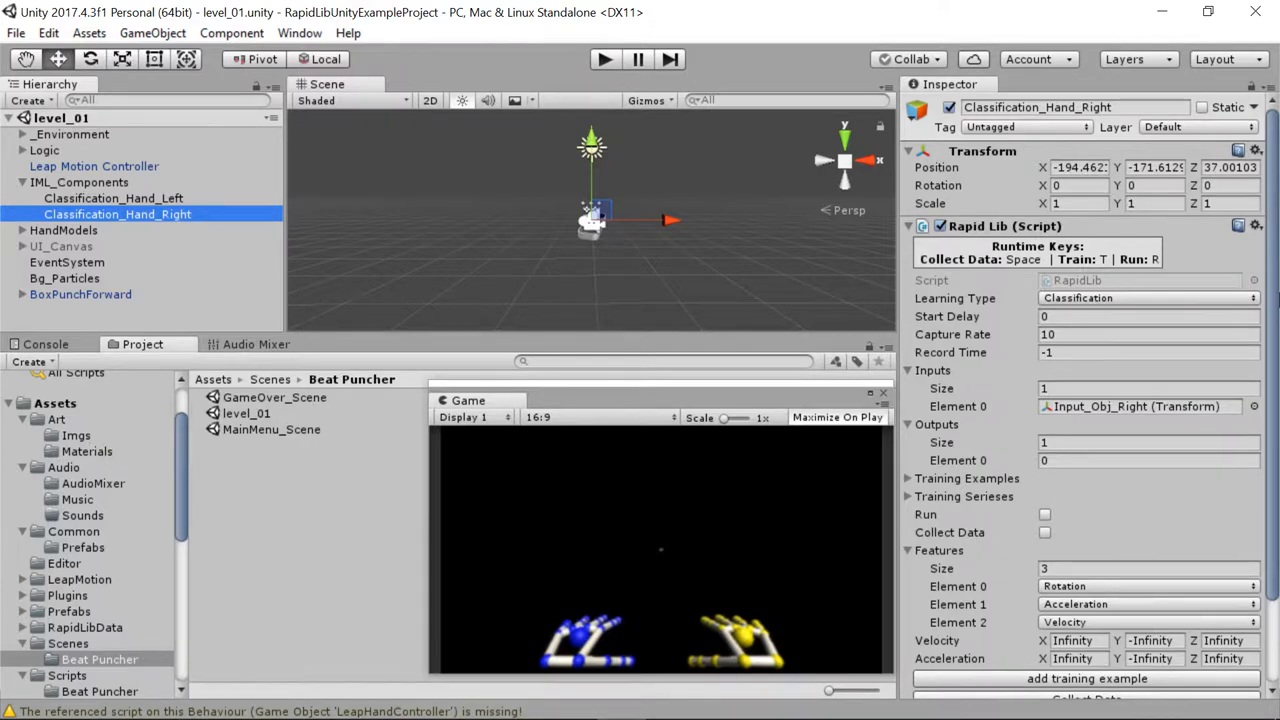
scroll("down", 3)
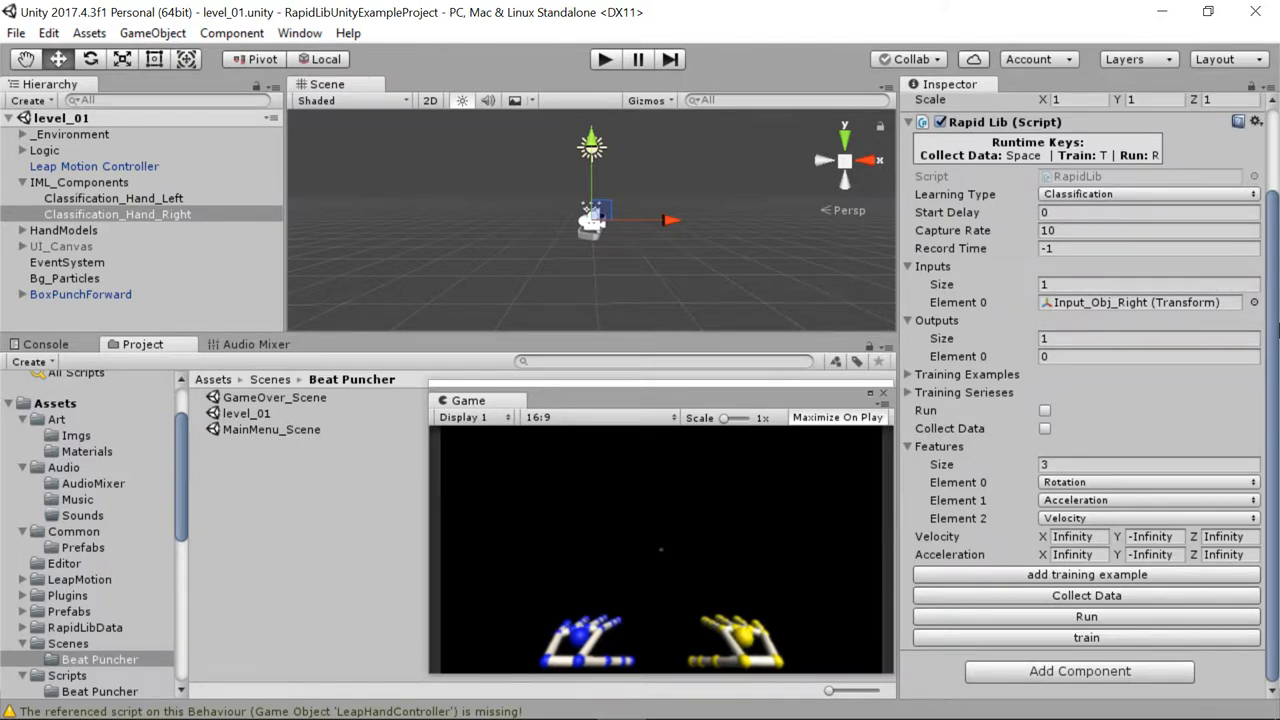
mouse_move(1076, 196)
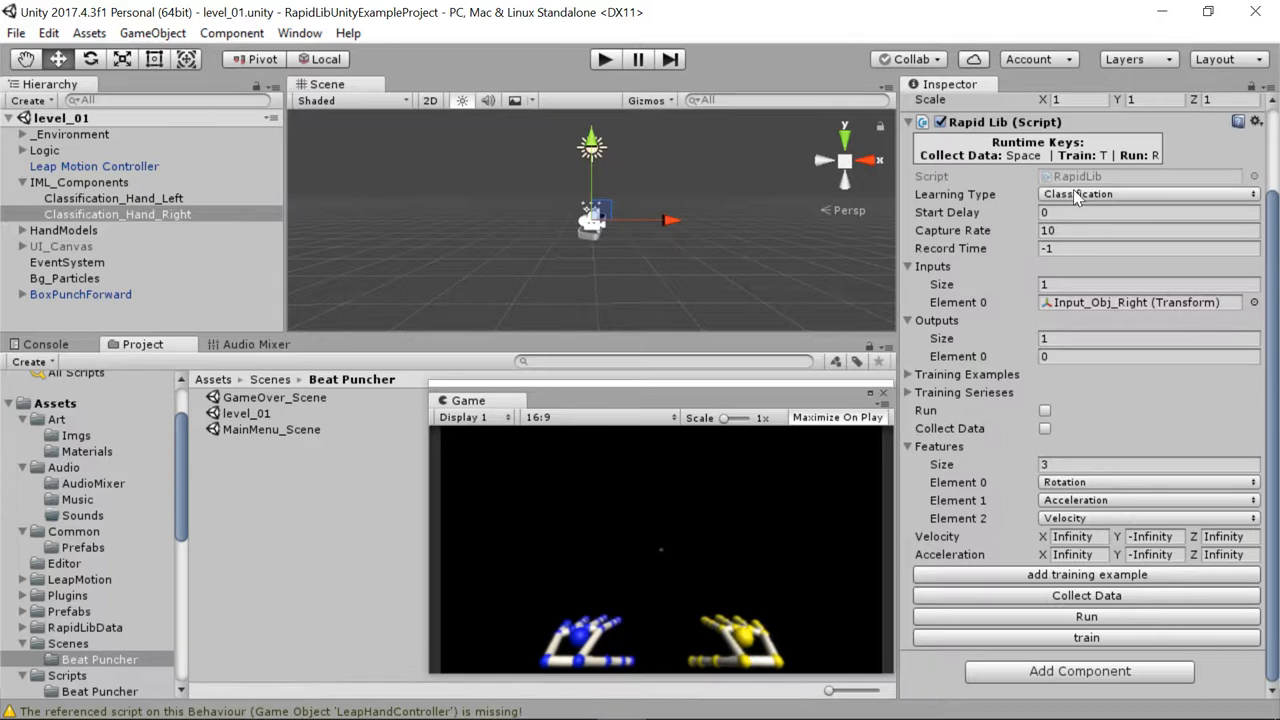
Step: Review the Learning Type options and keep it set to Classification
left_click(1148, 194)
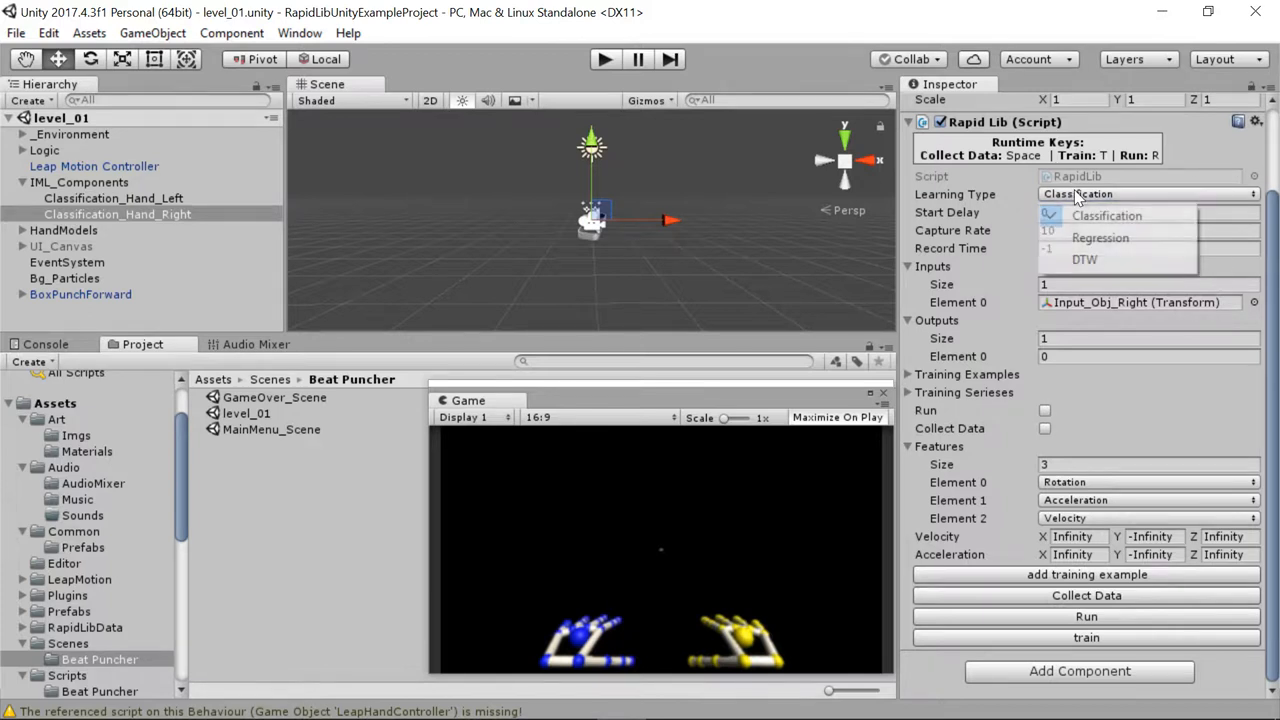
left_click(1106, 216)
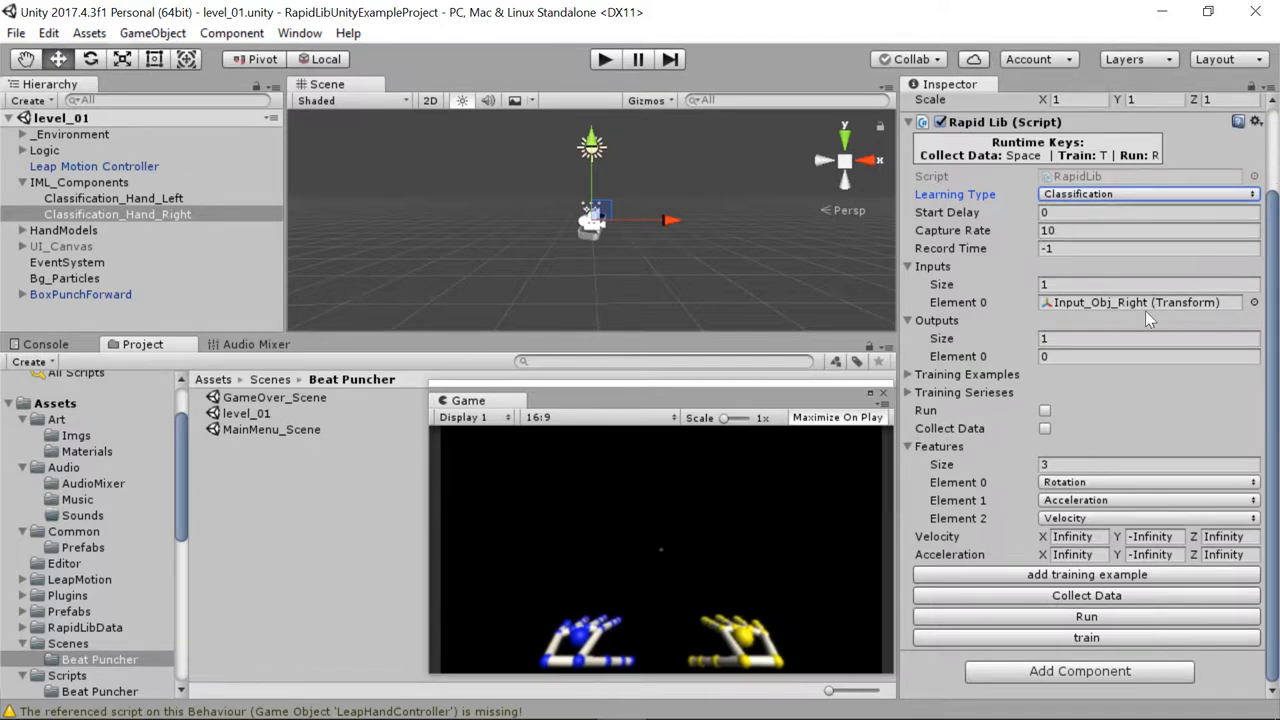
mouse_move(1124, 312)
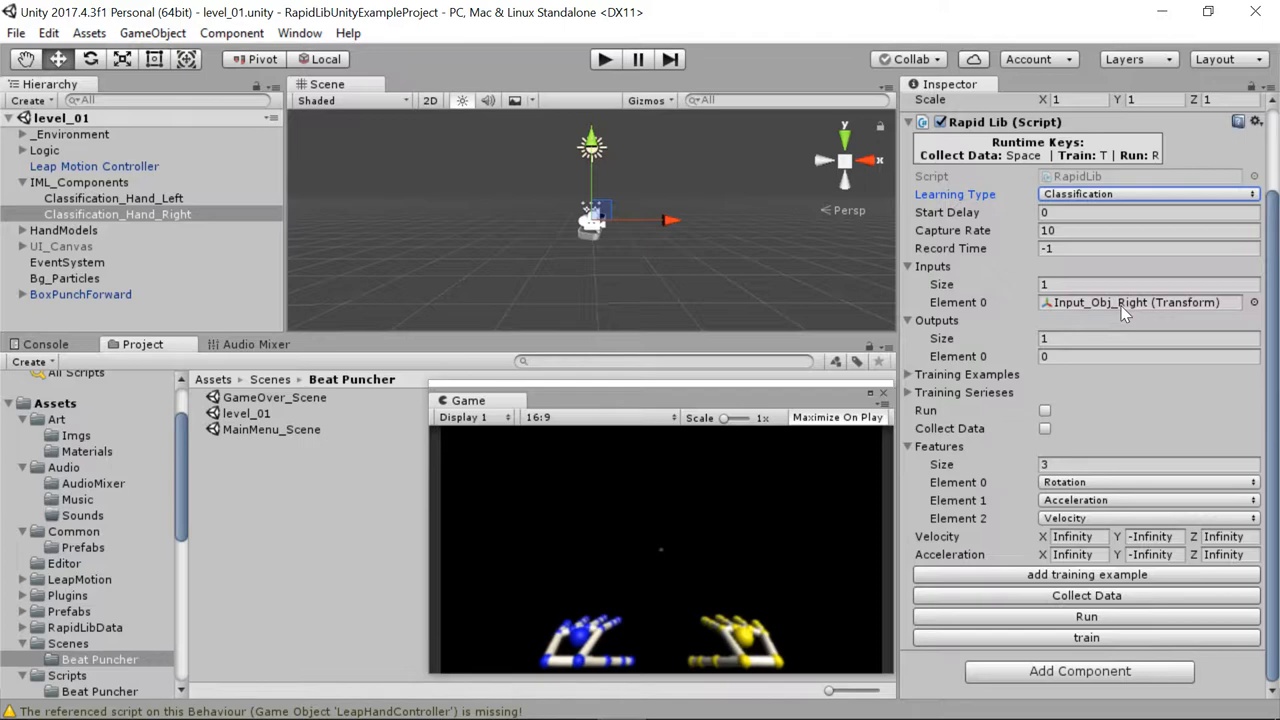
mouse_move(1100, 312)
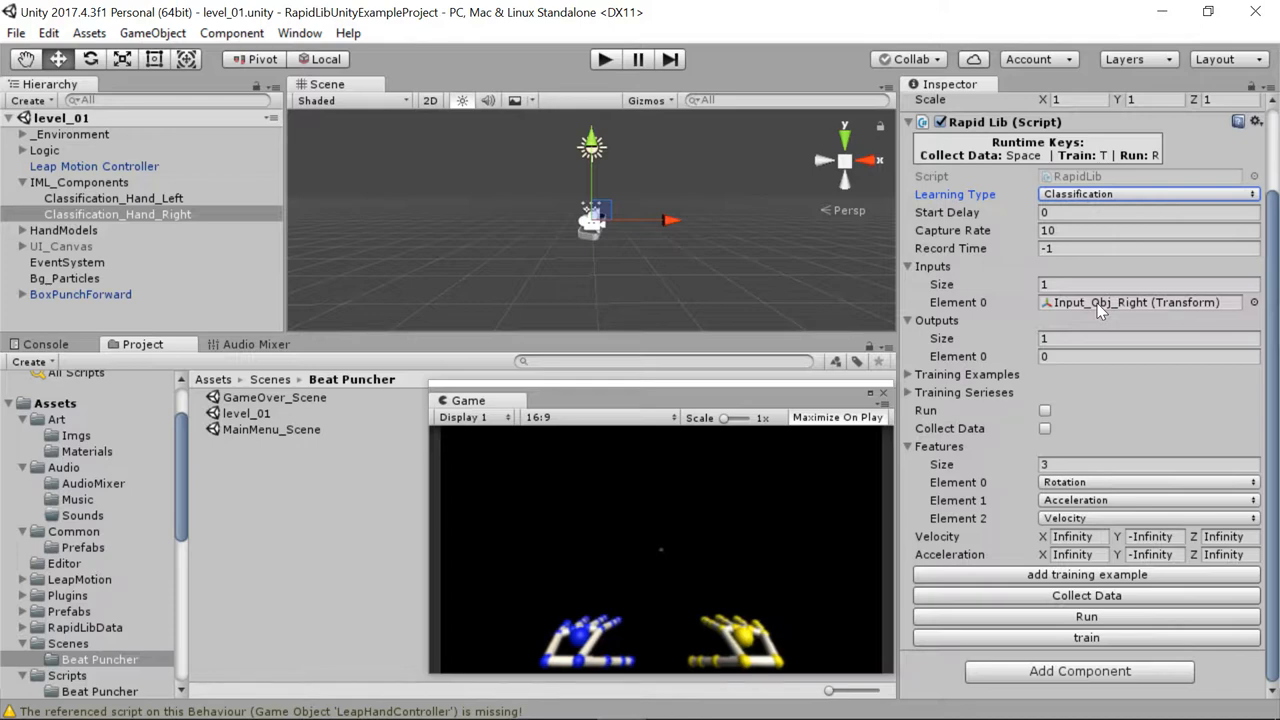
Step: Inspect Element 3's ten input values among the training examples, then collapse the list
left_click(908, 374)
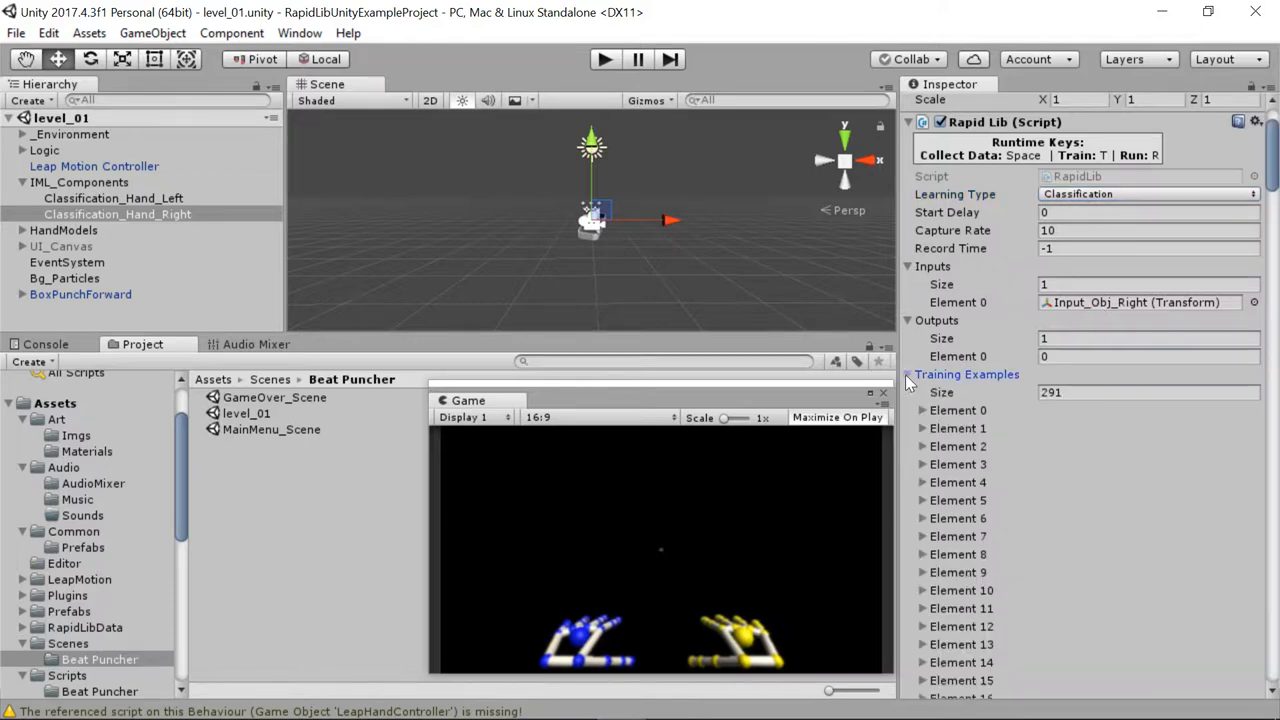
left_click(922, 464)
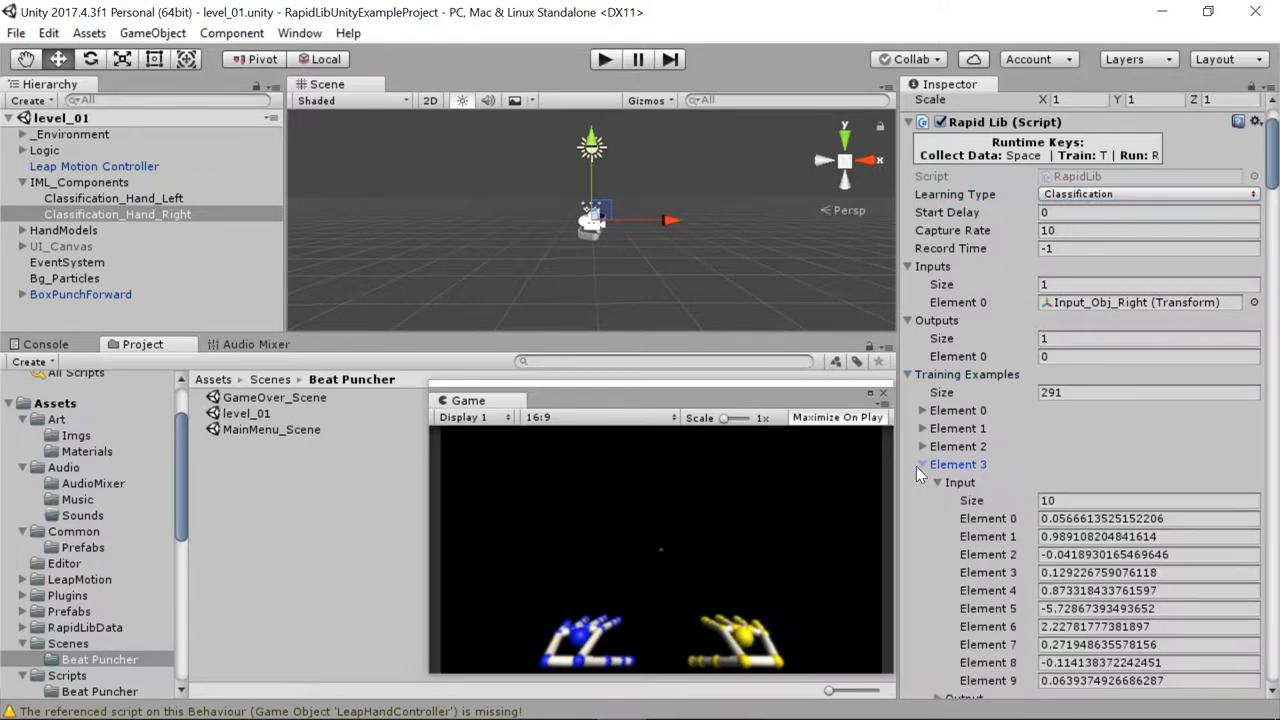
left_click(920, 464)
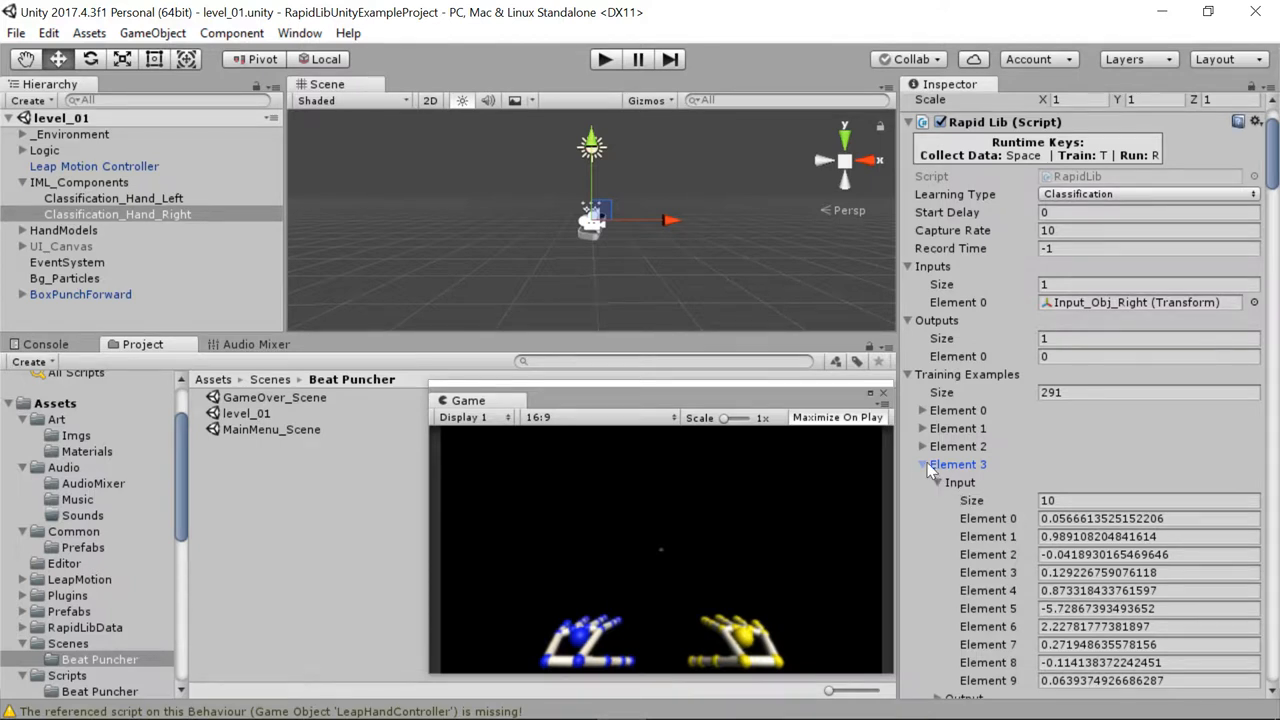
left_click(908, 374)
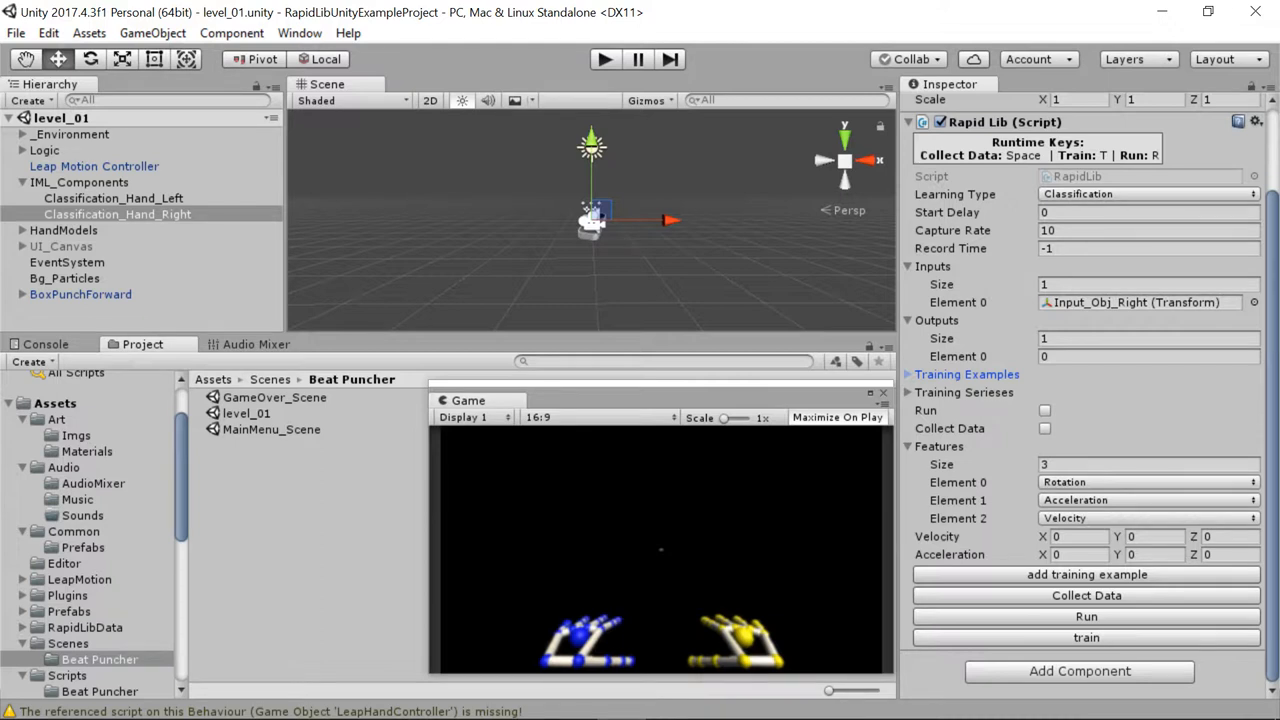
left_click(1148, 464)
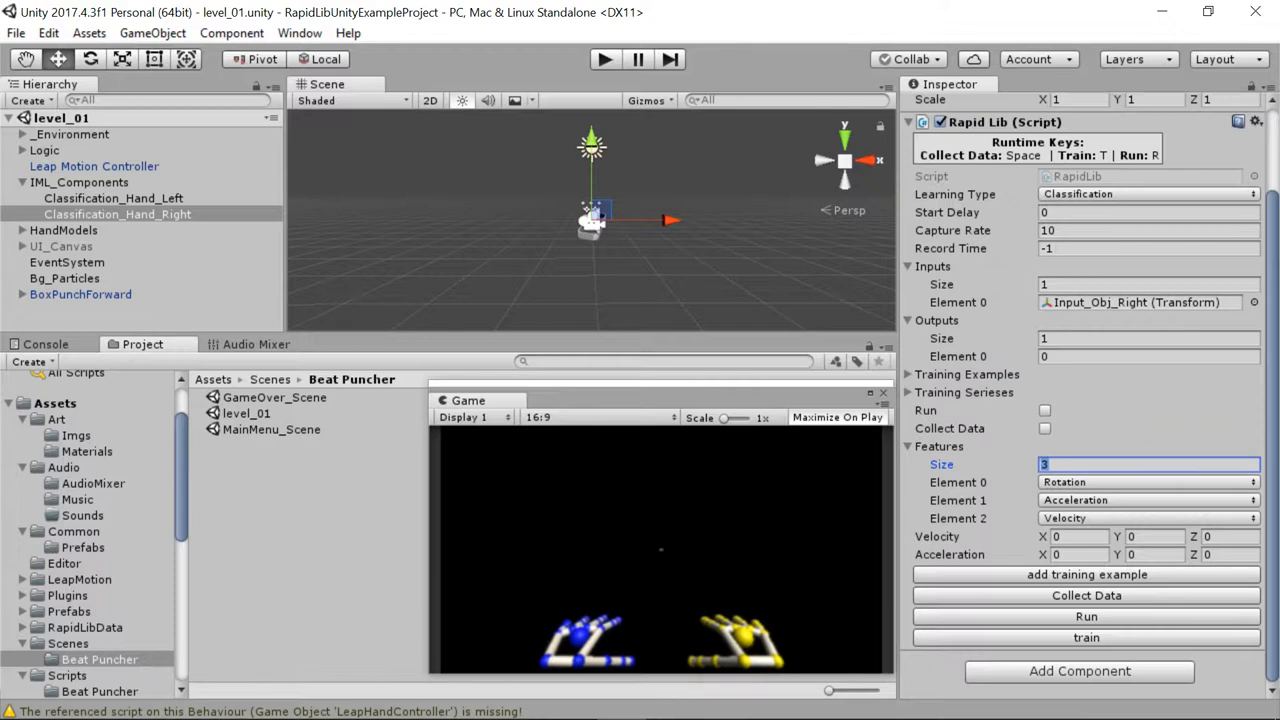
type("2")
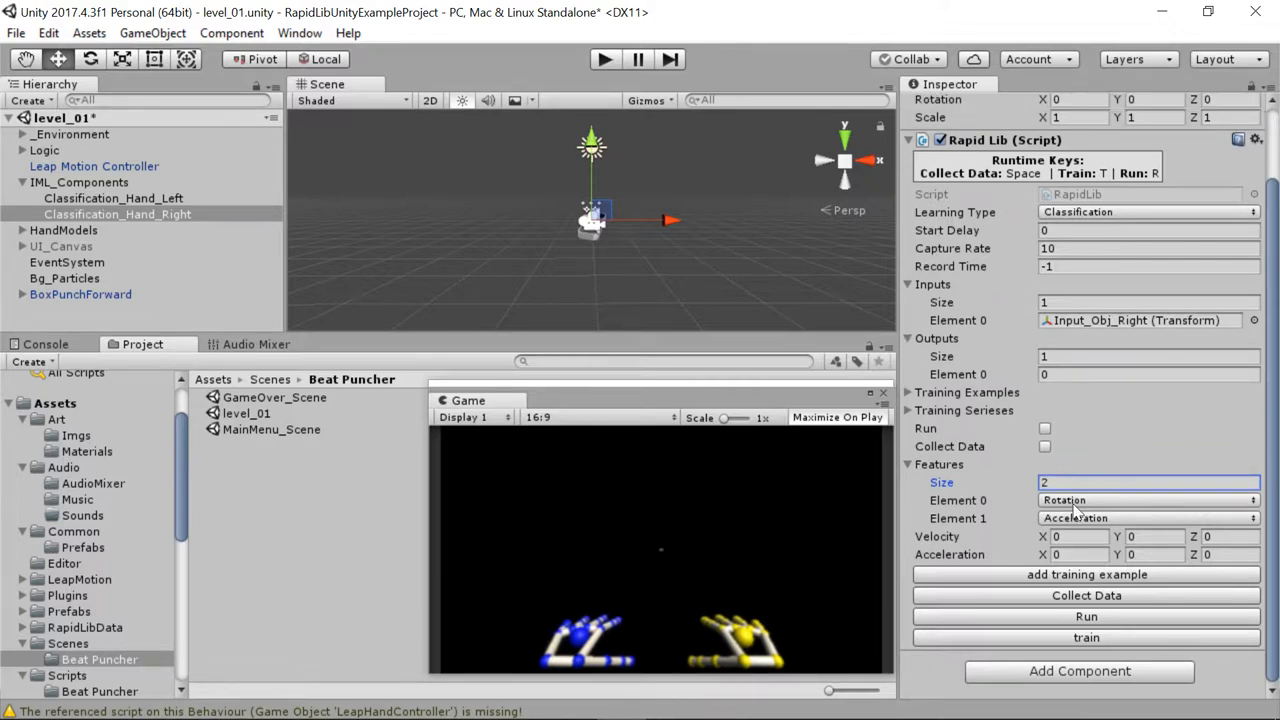
type("4")
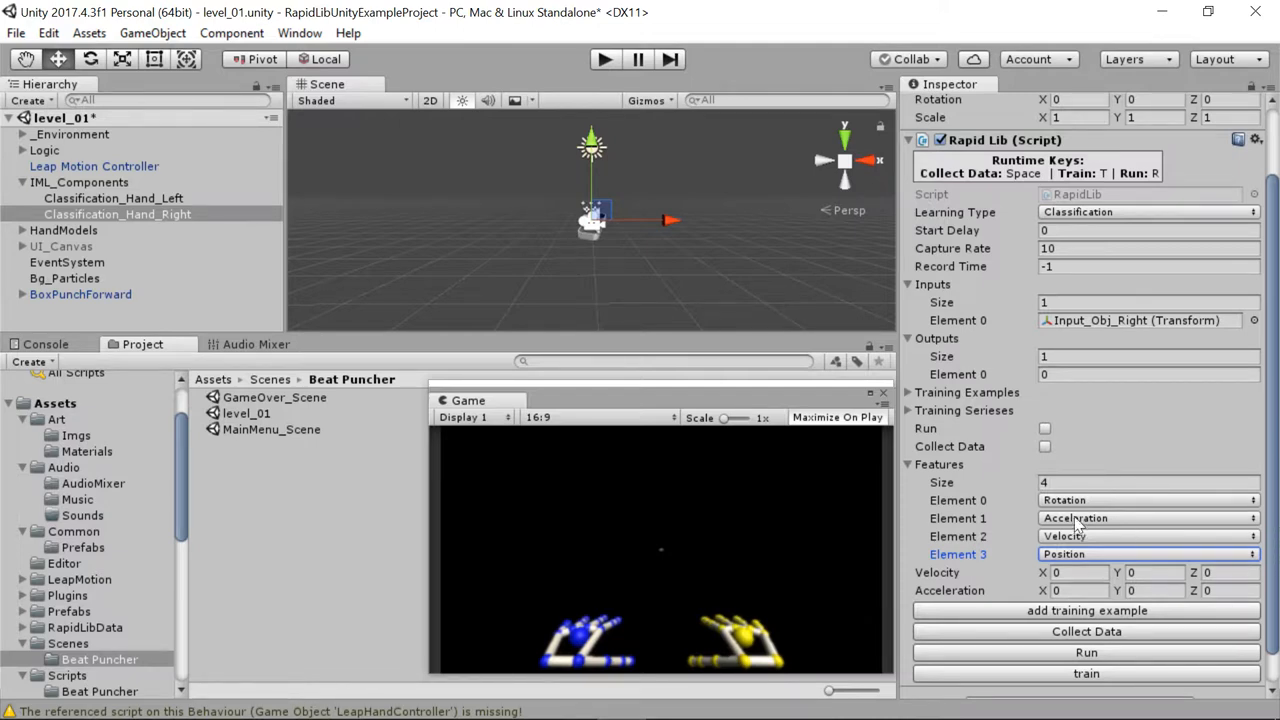
left_click(1148, 482)
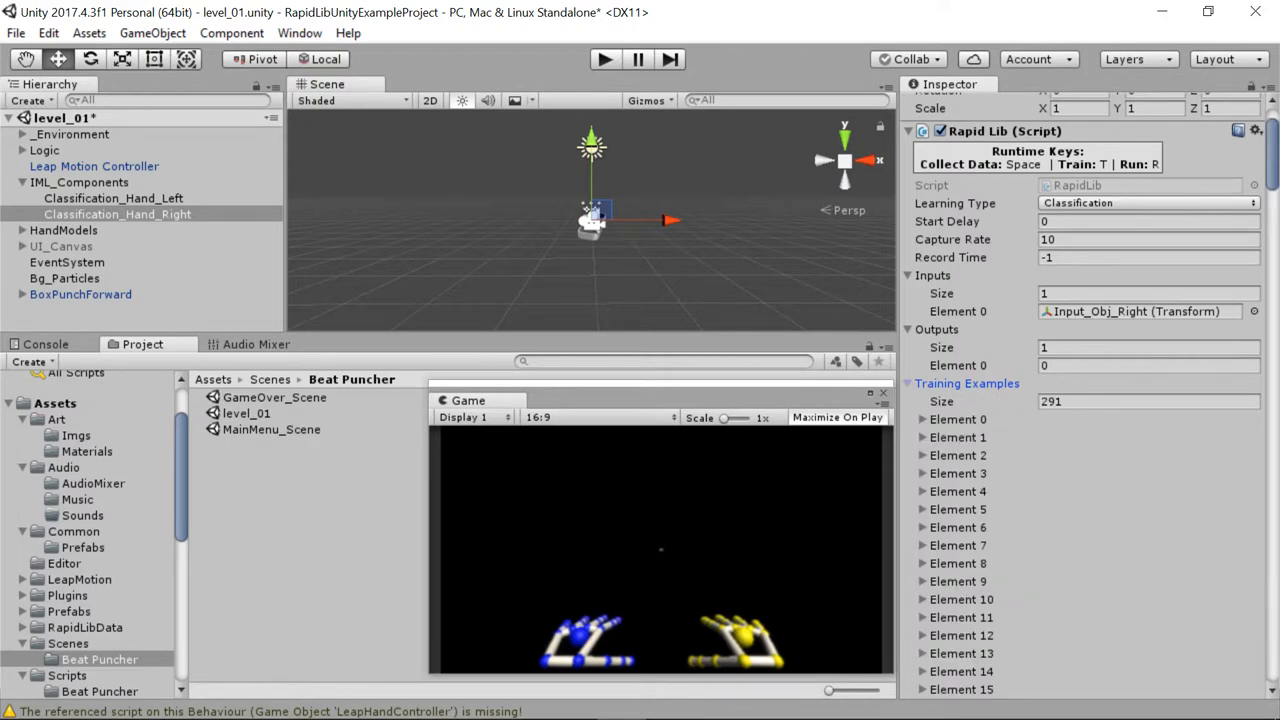
scroll("down", 3)
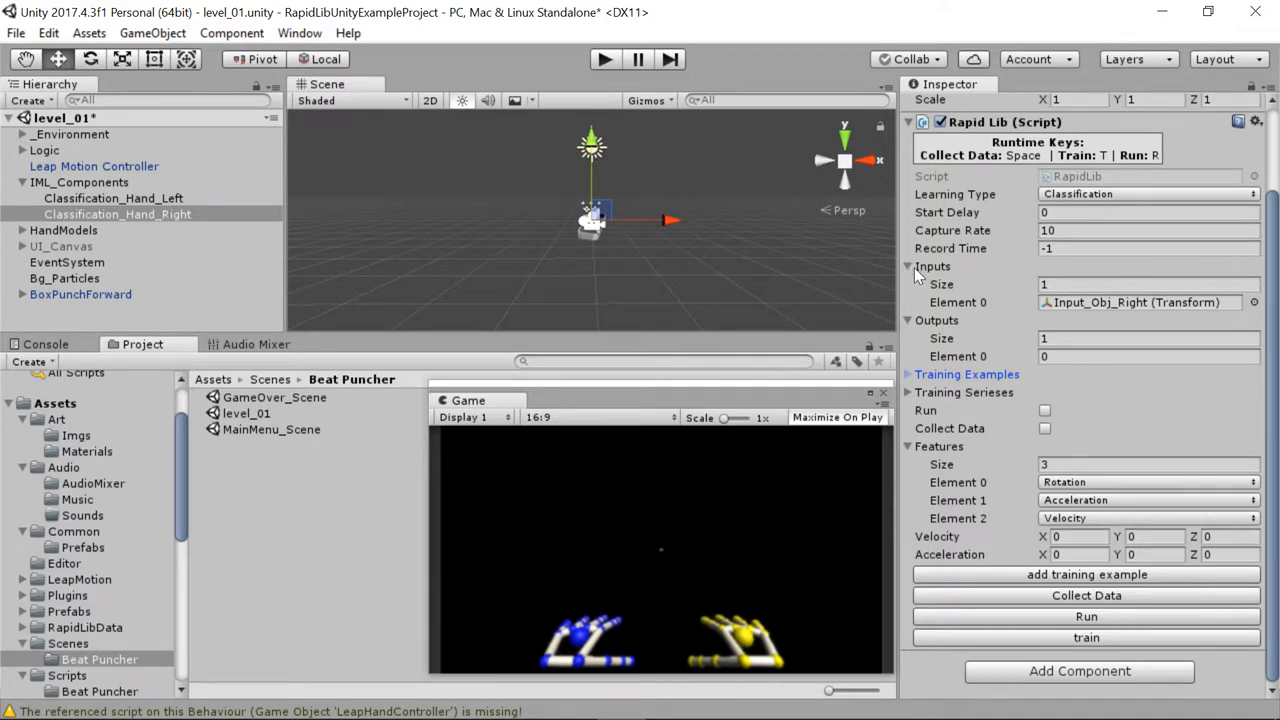
mouse_move(940, 312)
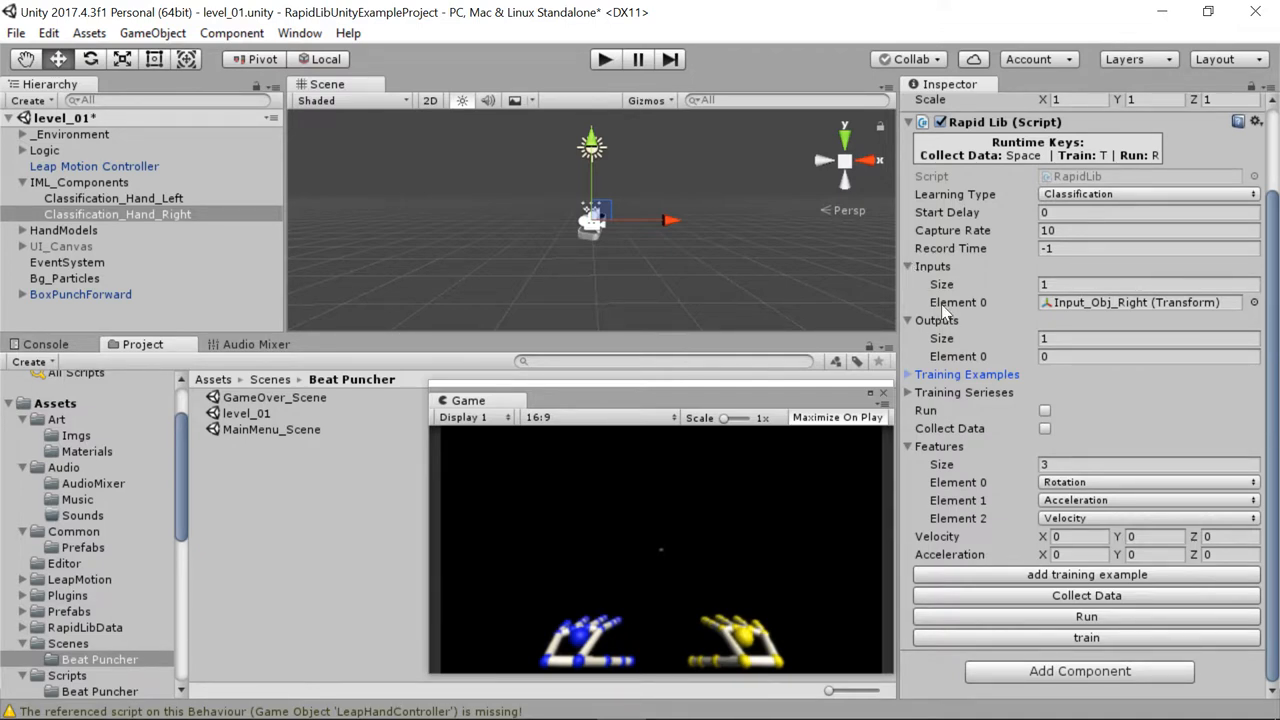
Step: Browse Assets > RapidLibData > Classification_Hand_Left to list its training-set input and output files
key("alt+tab")
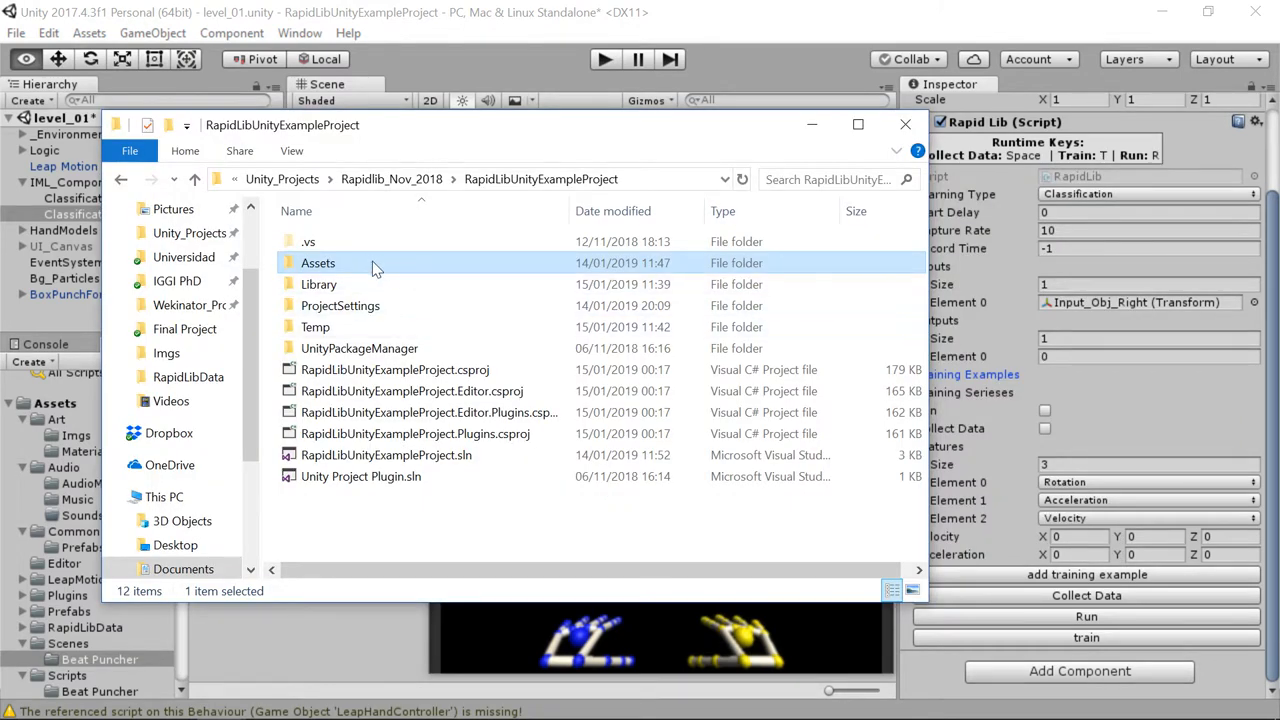
double_click(318, 262)
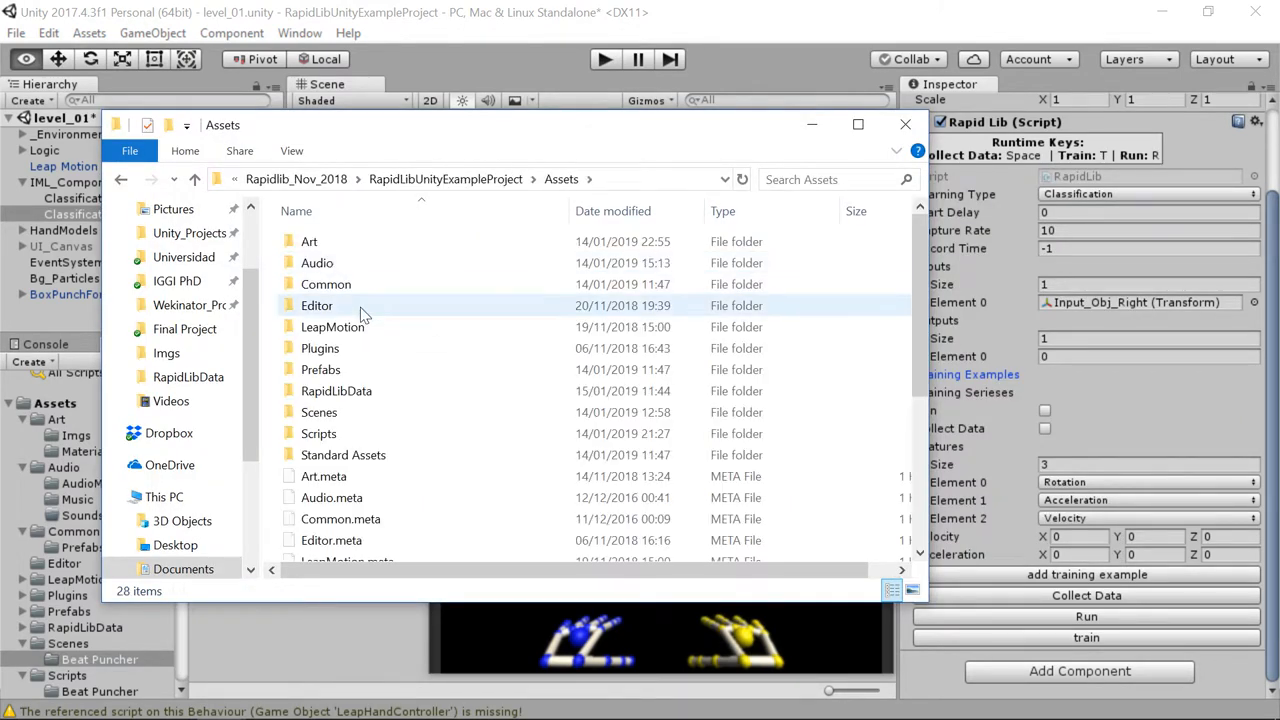
mouse_move(336, 390)
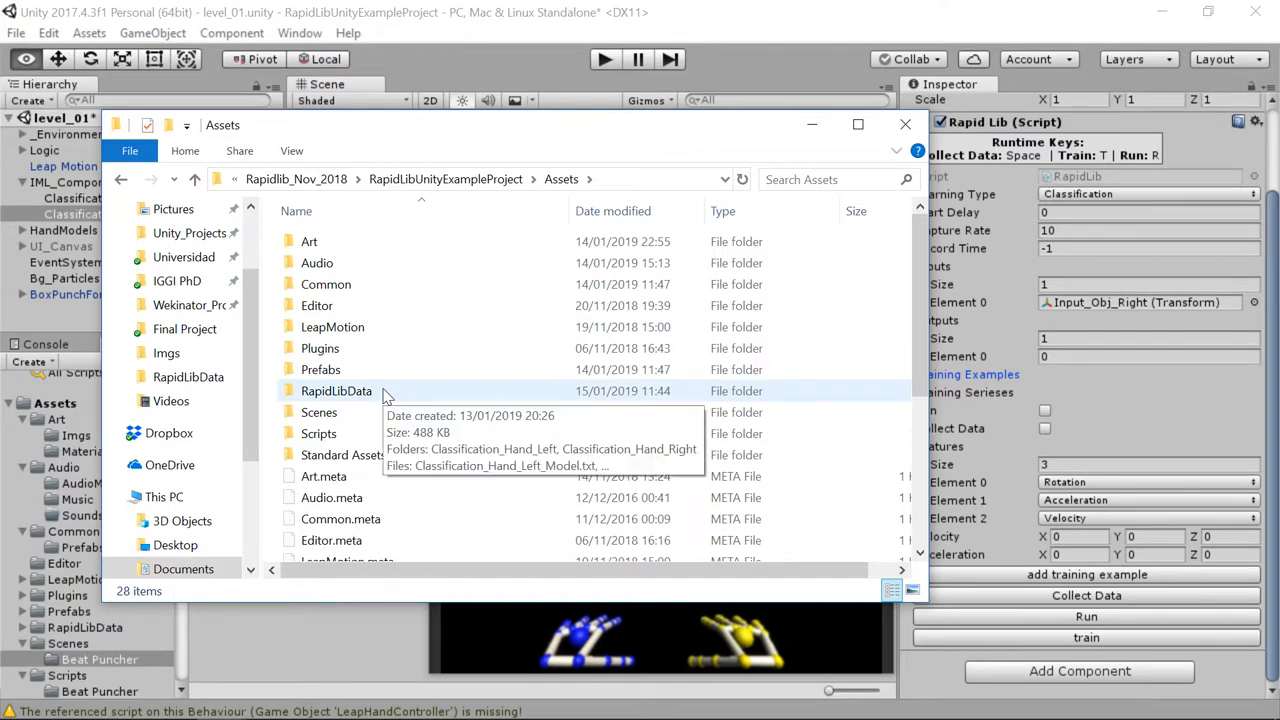
double_click(336, 390)
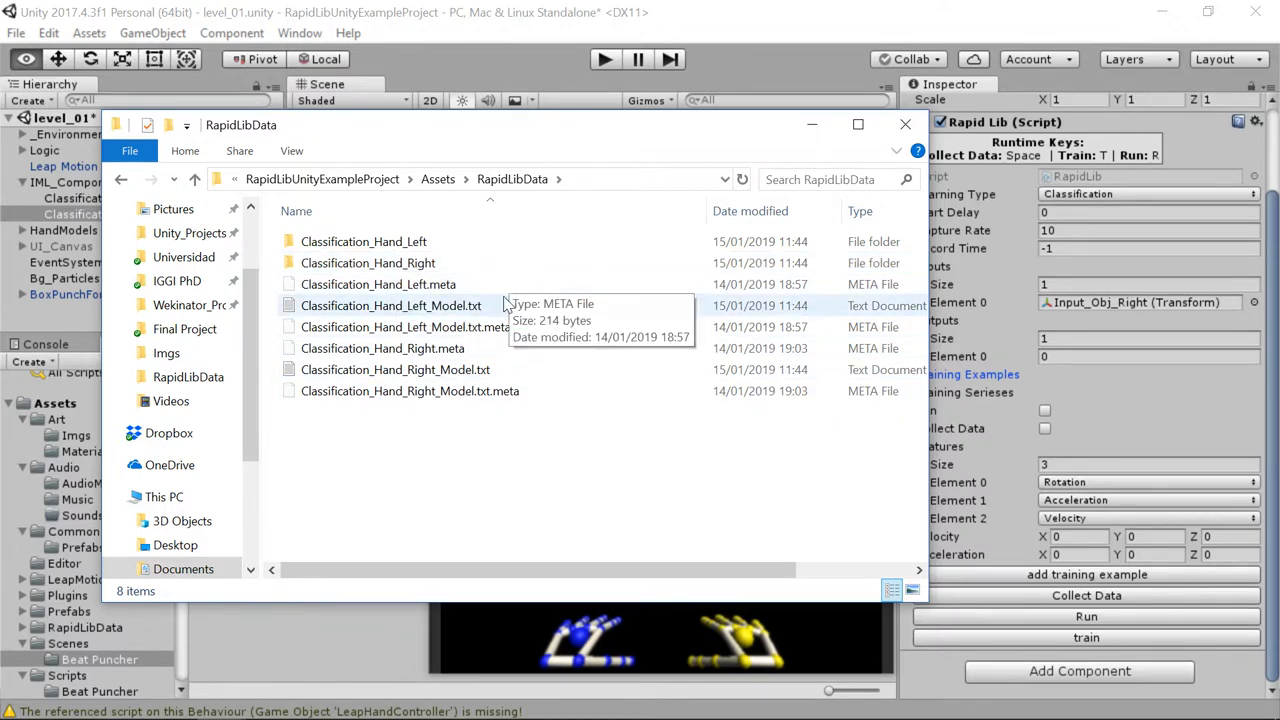
mouse_move(504, 380)
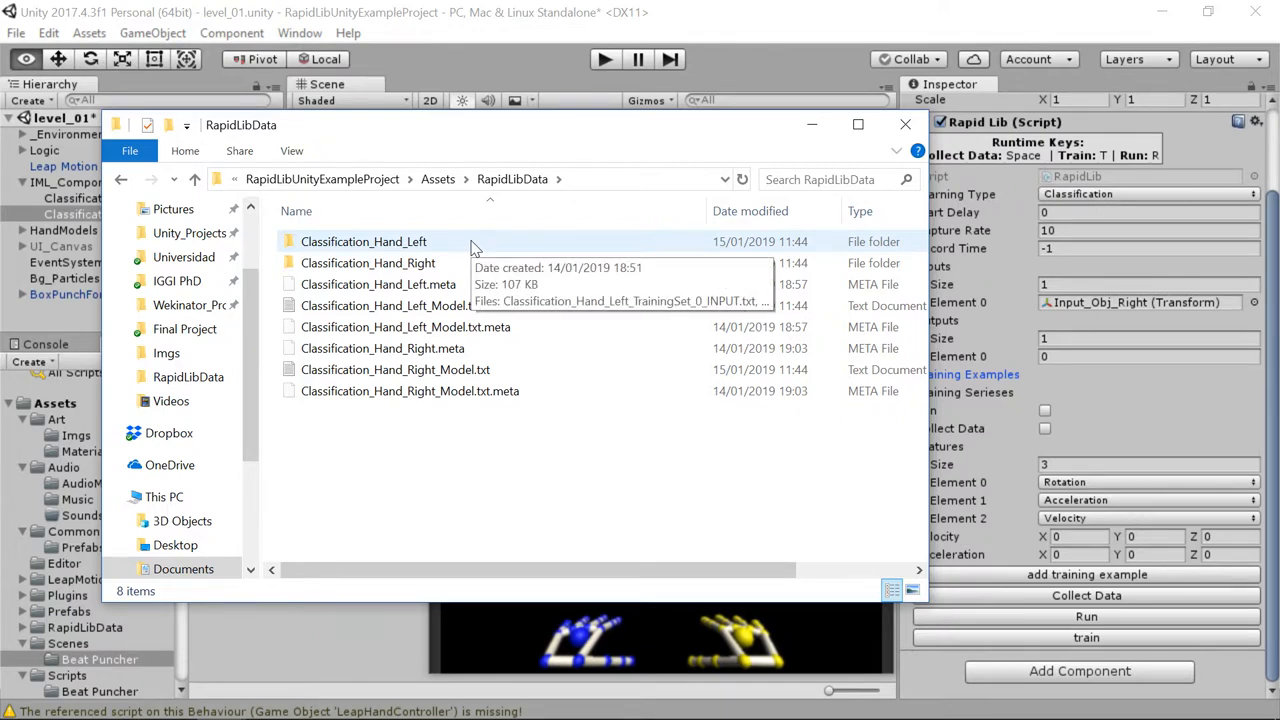
double_click(364, 240)
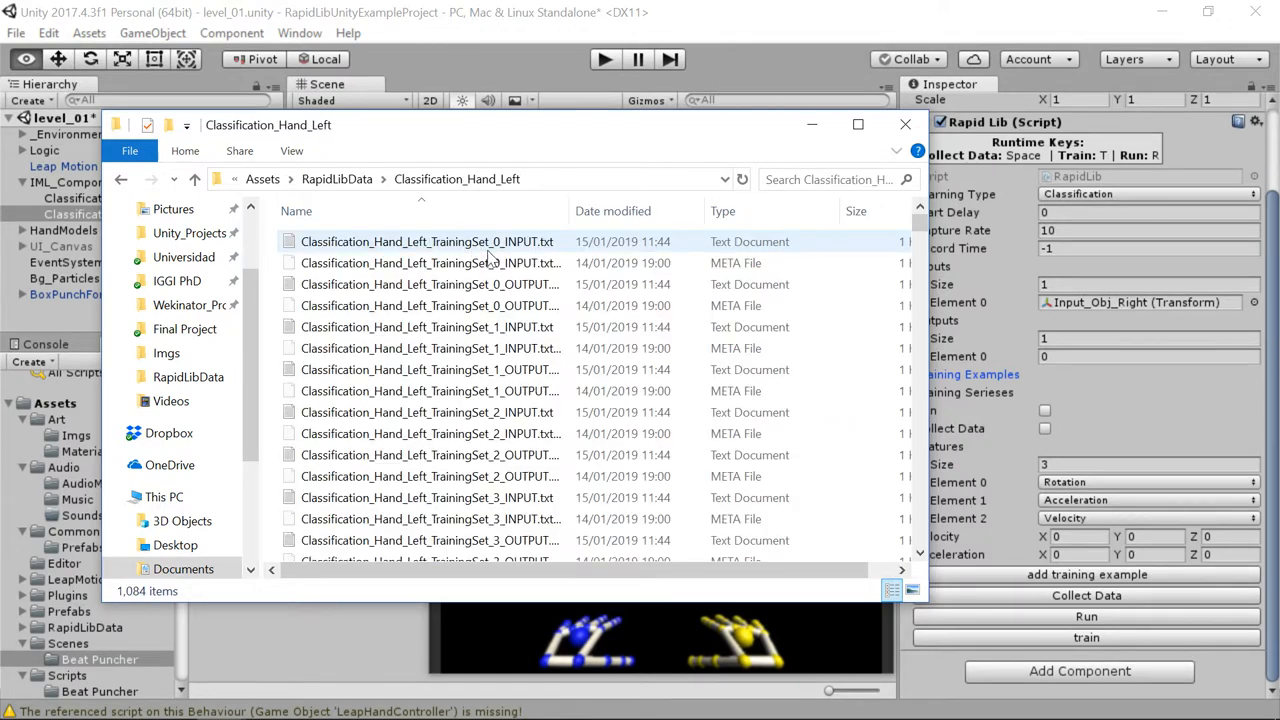
mouse_move(530, 390)
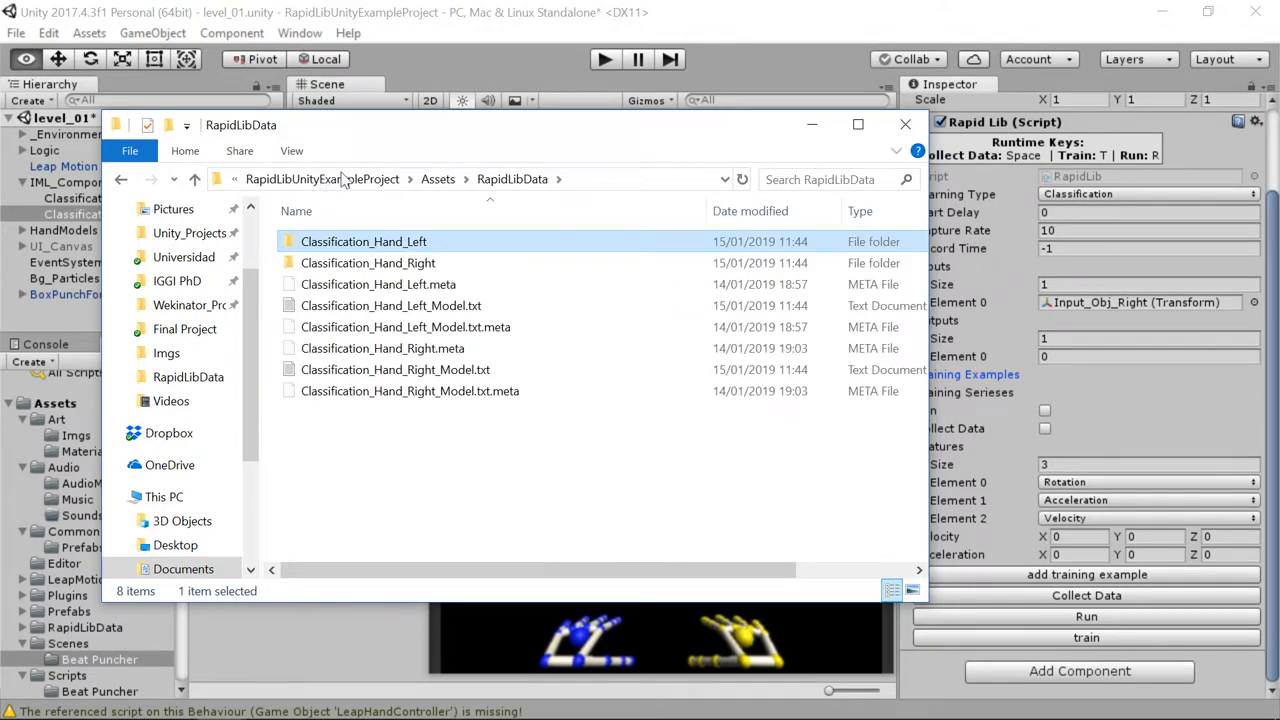
mouse_move(436, 150)
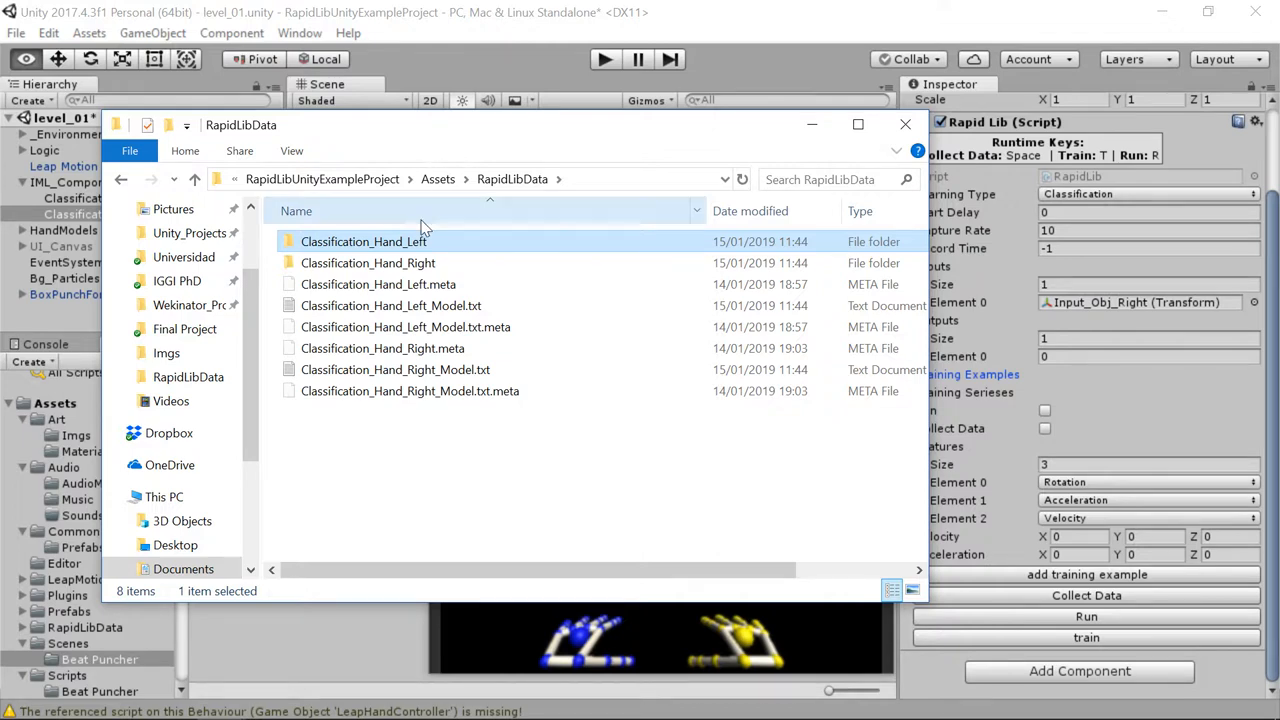
double_click(364, 240)
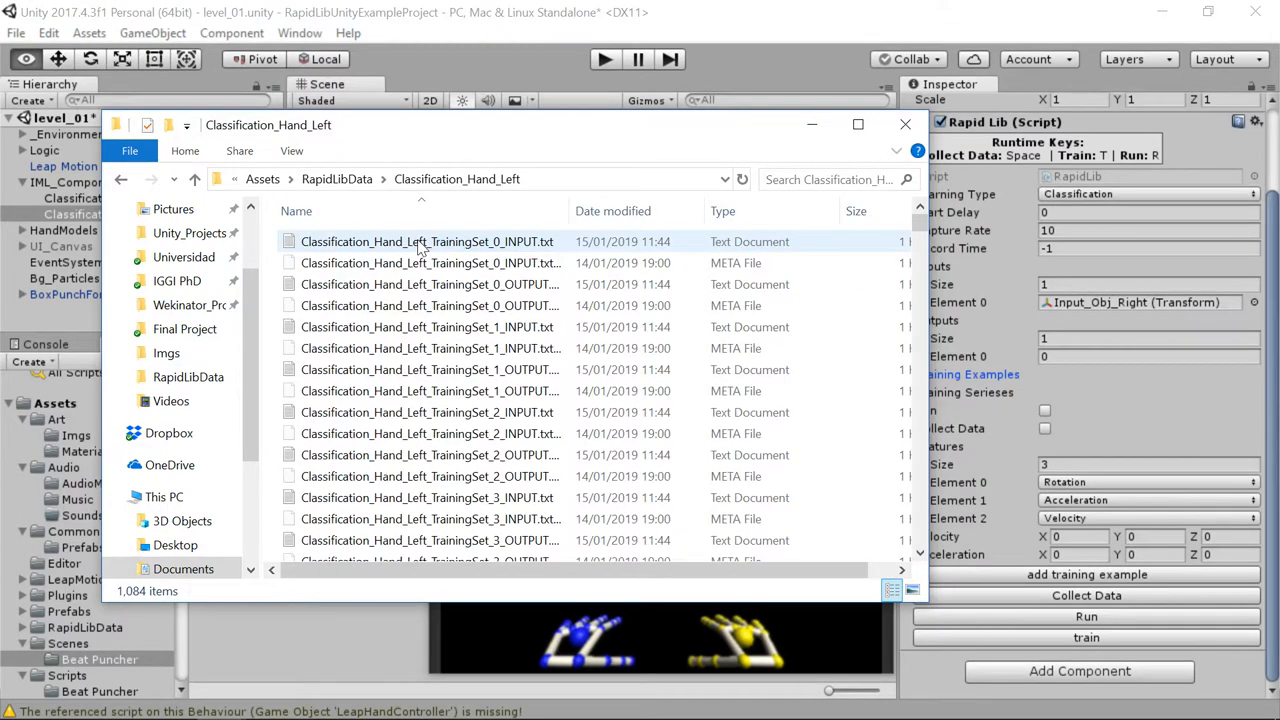